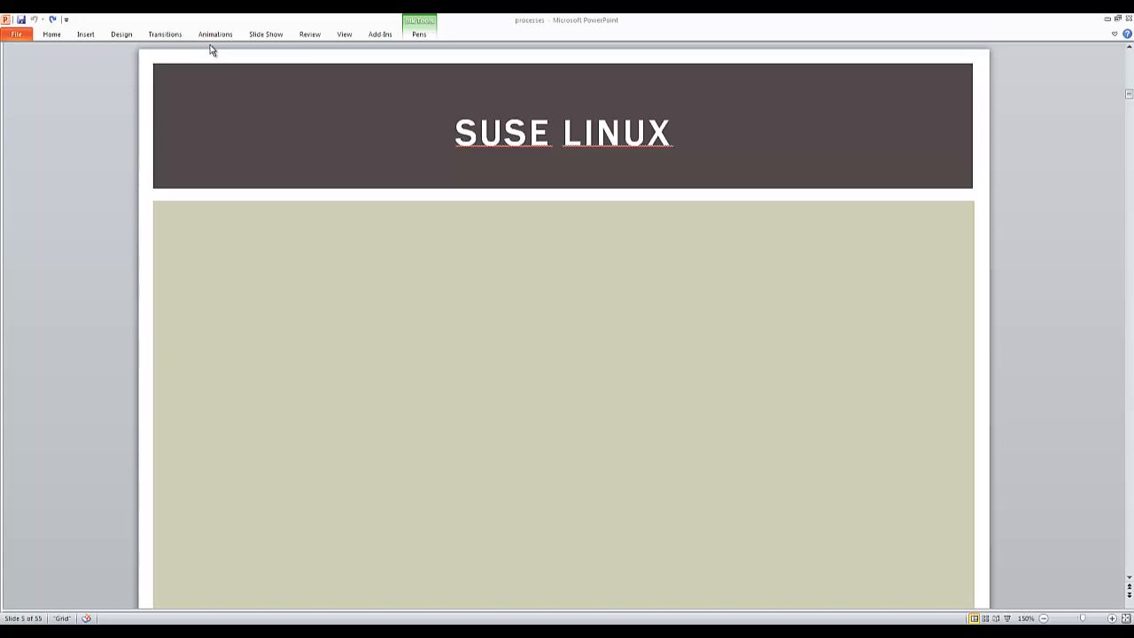
mouse_move(246, 239)
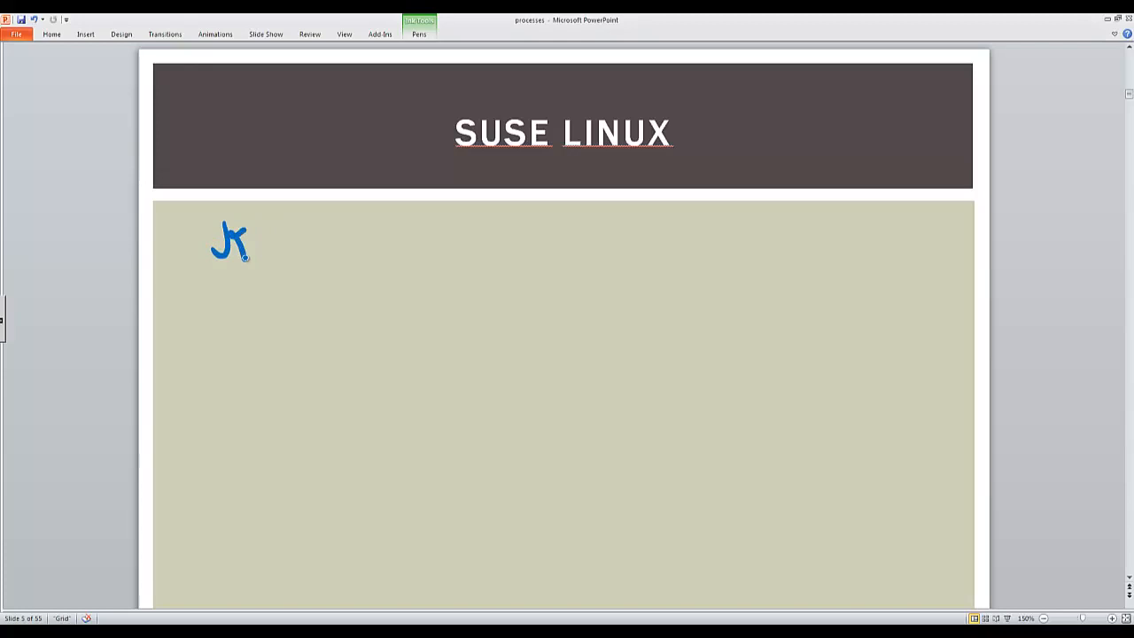
Handwrite the heading 'Knowledge Domains' in blue ink and underline it.
drag(239, 244, 340, 248)
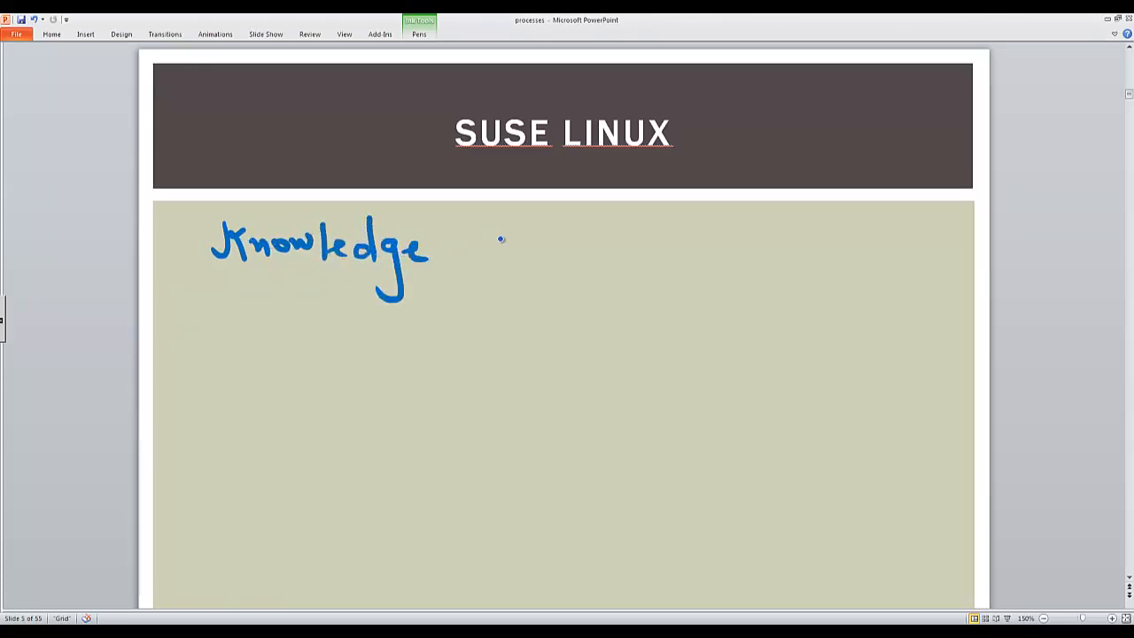
drag(481, 245, 611, 245)
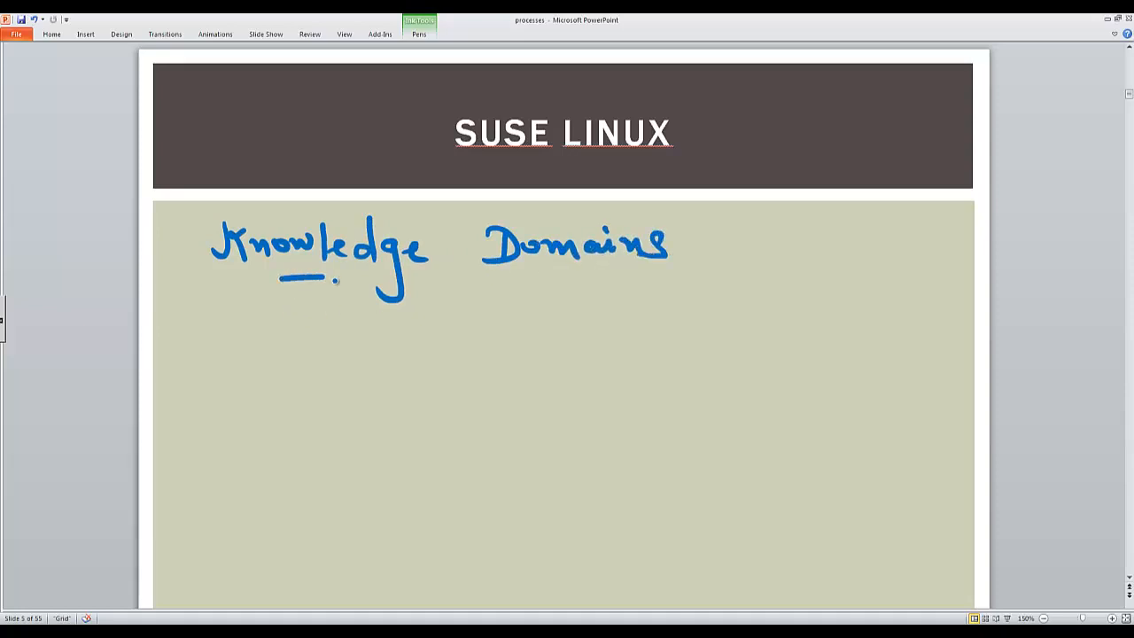
drag(450, 285, 621, 280)
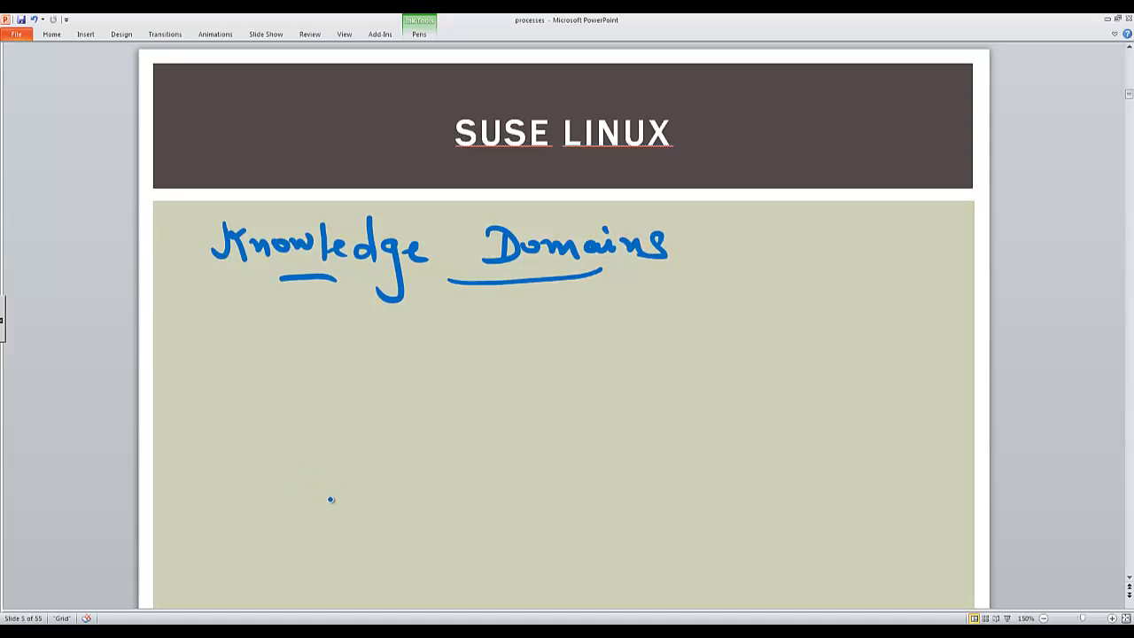
mouse_move(356, 404)
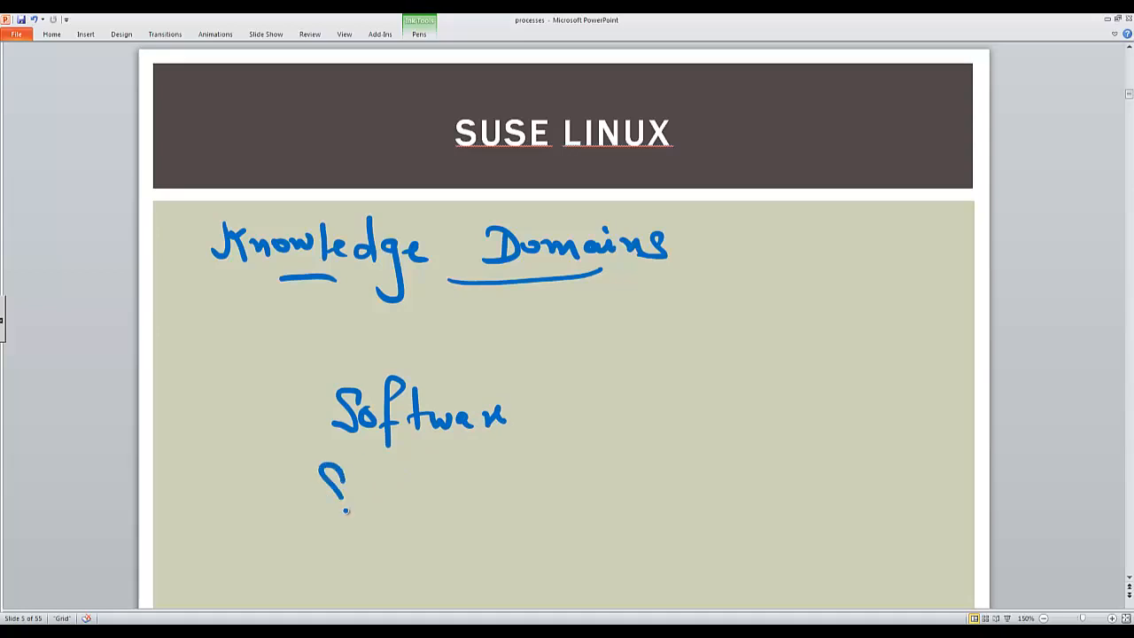
Write 'Software' to start the left list and draw a vertical dividing line beside it.
drag(316, 492, 479, 496)
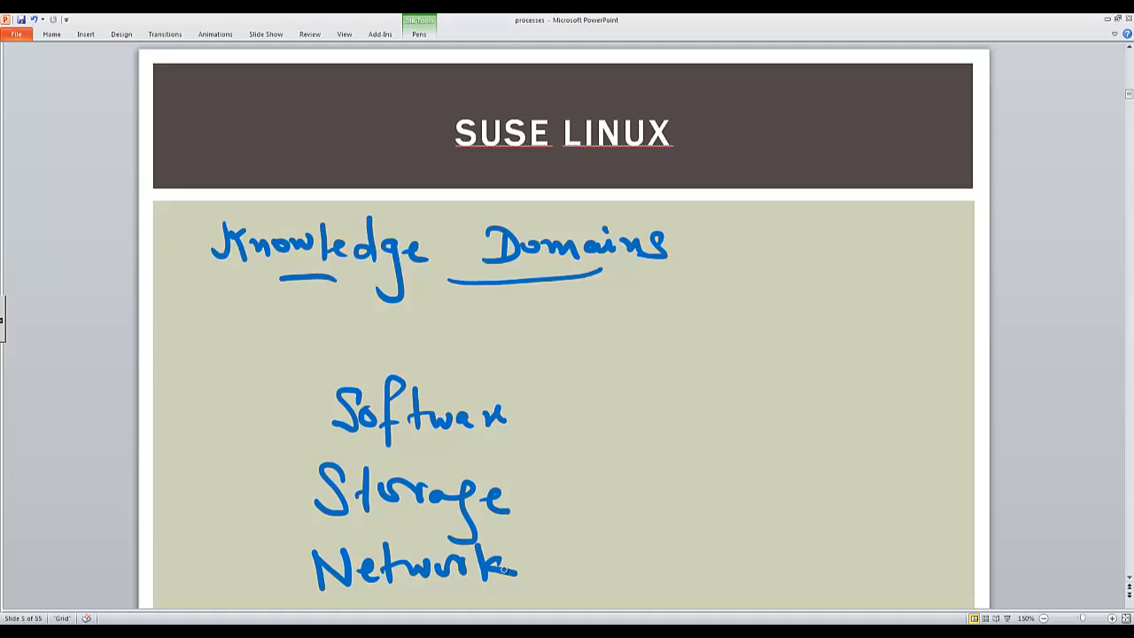
drag(575, 372, 583, 570)
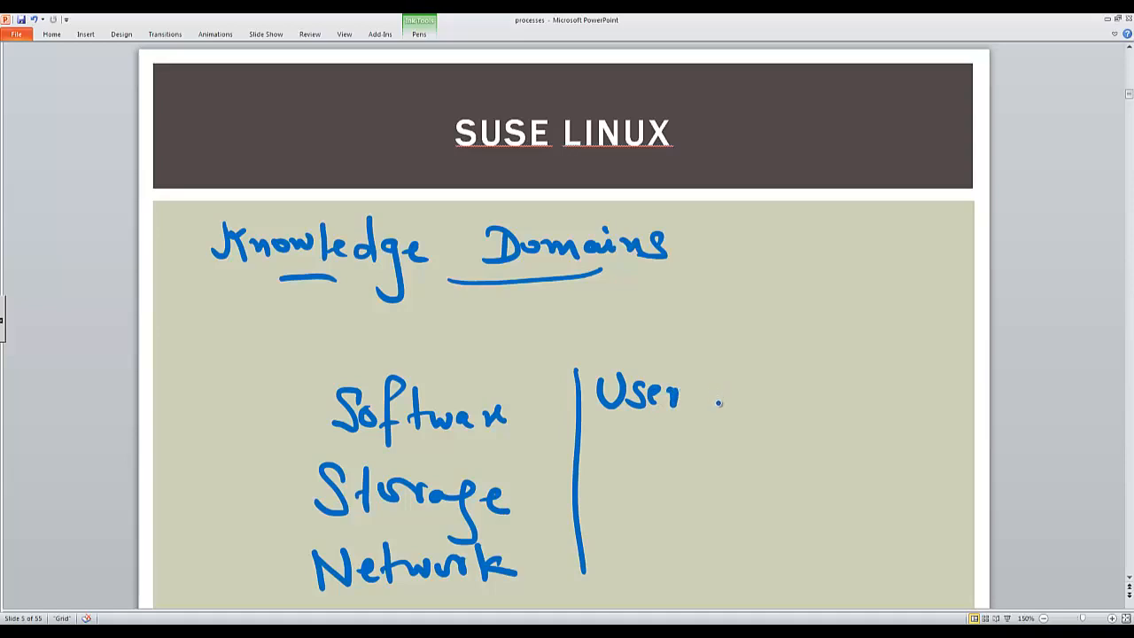
Write the right column: 'Users & Permissions', 'File system', 'System Interaction'.
drag(718, 399, 771, 381)
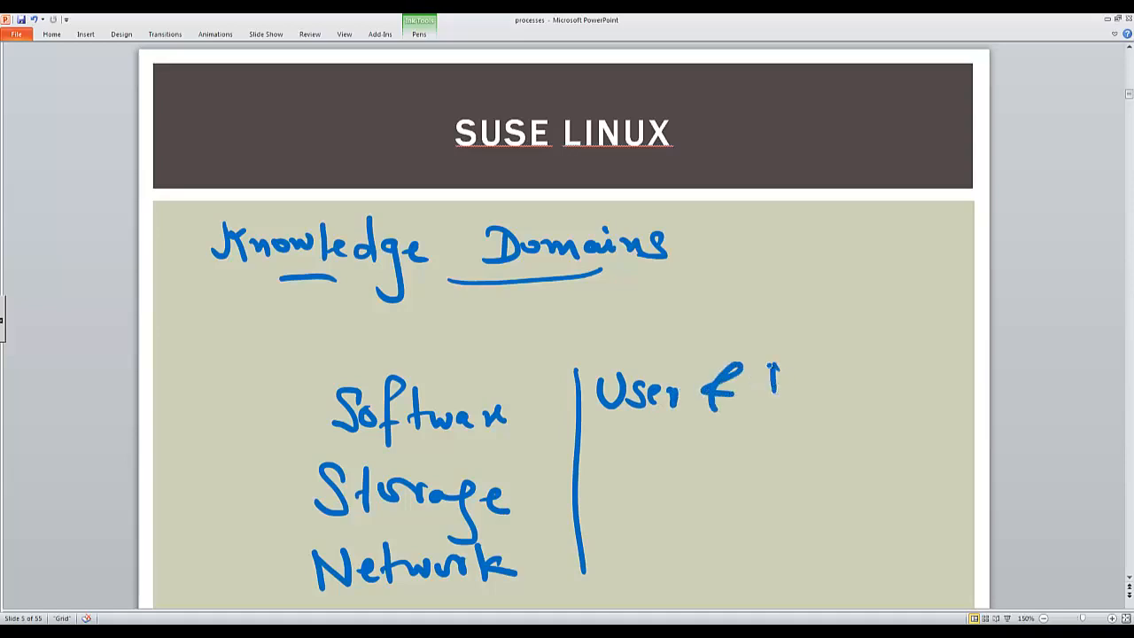
drag(771, 381, 877, 386)
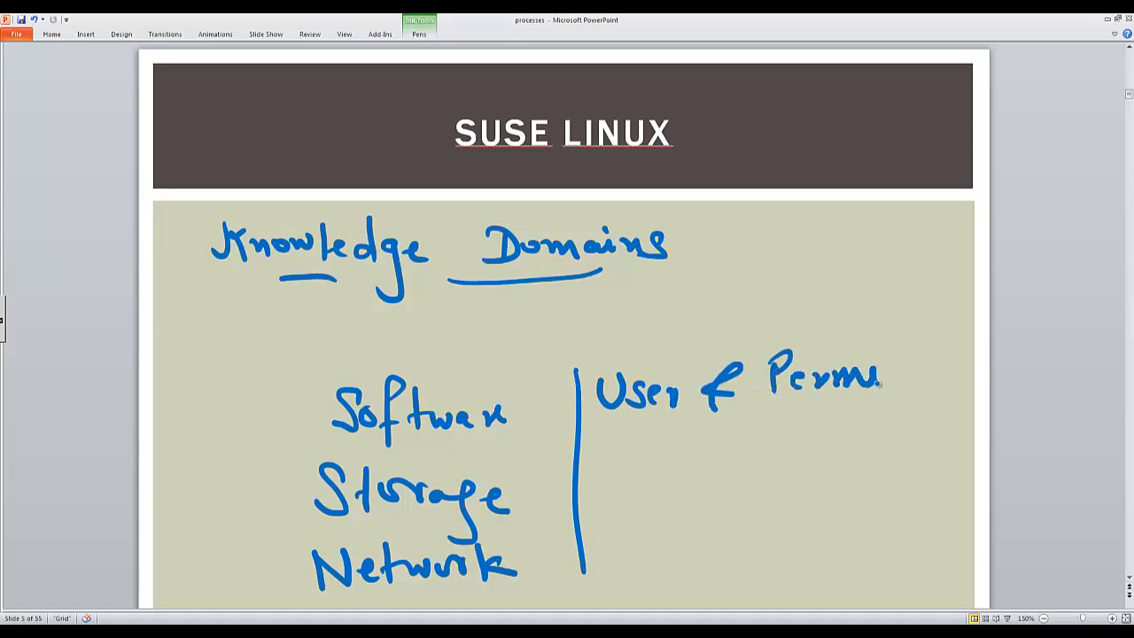
drag(886, 375, 971, 375)
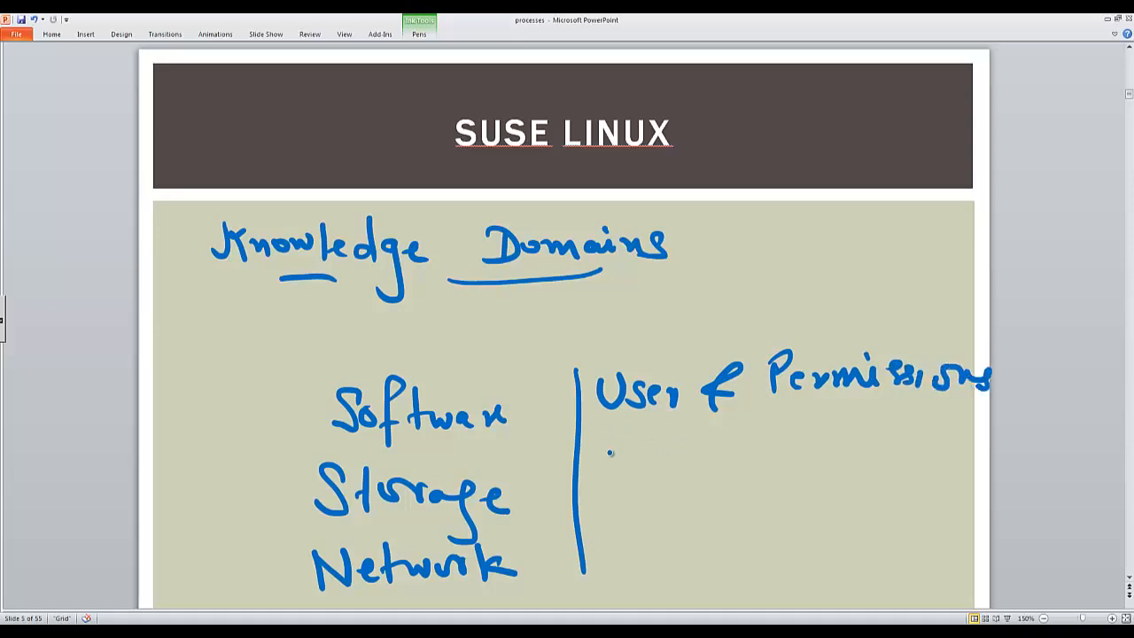
drag(602, 461, 677, 469)
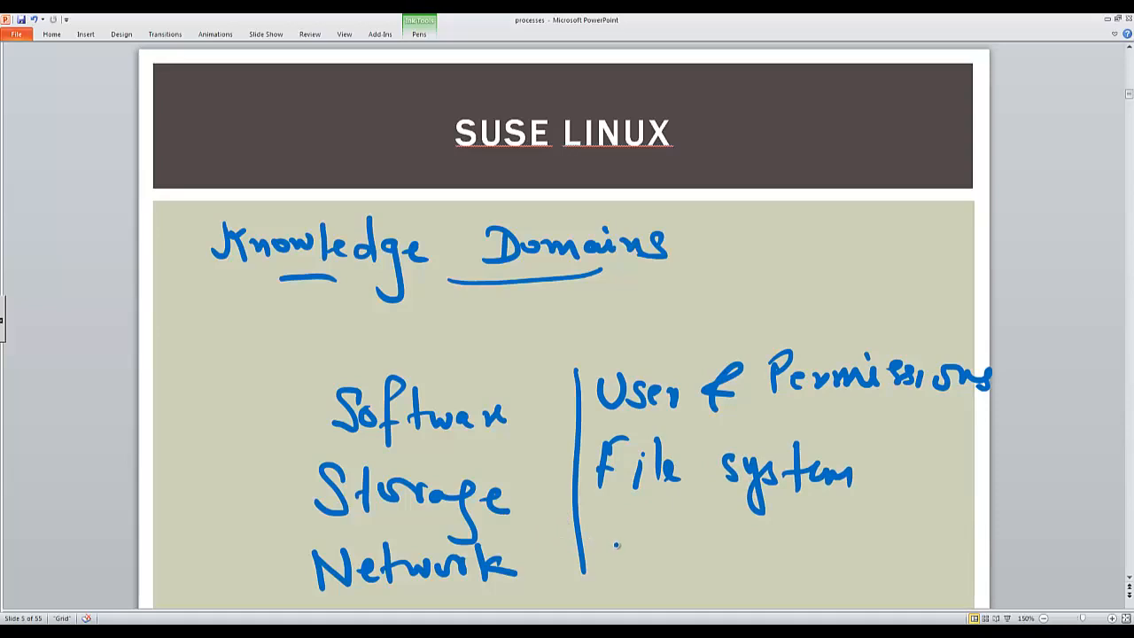
drag(588, 549, 694, 567)
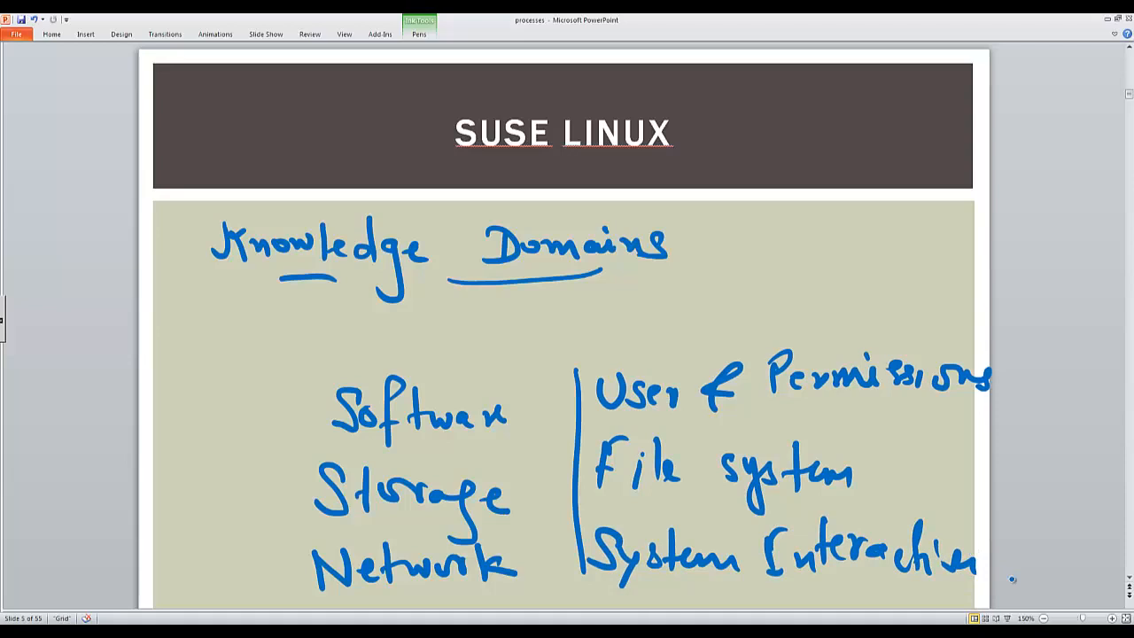
Scroll to the next blank SUSE Linux slide and set the pen ink colour to red.
scroll(down, 3)
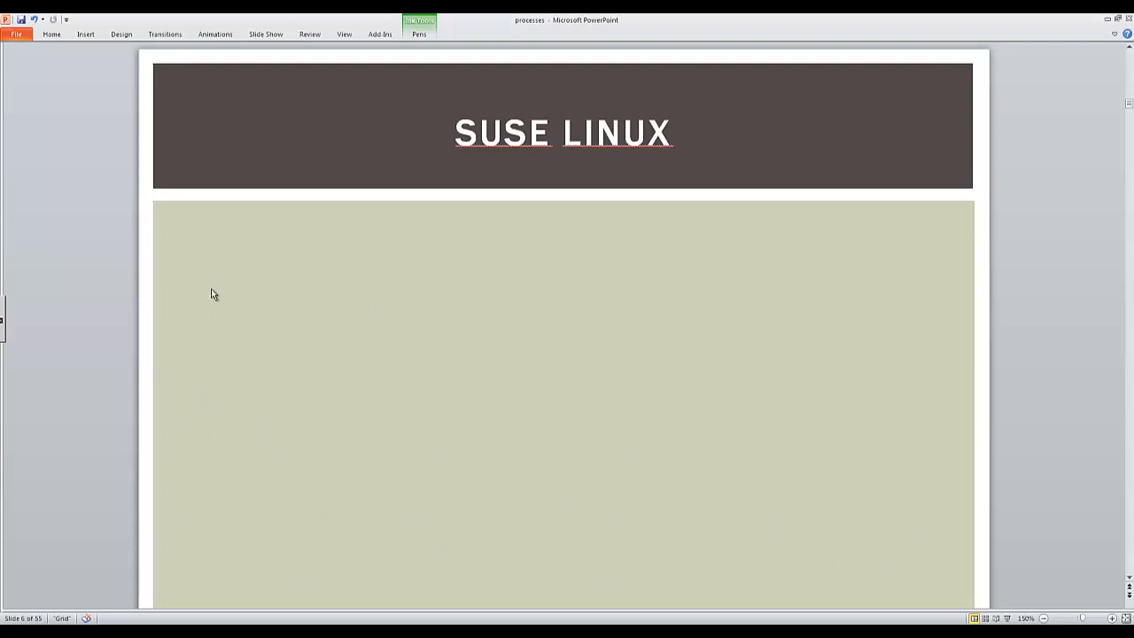
mouse_move(235, 265)
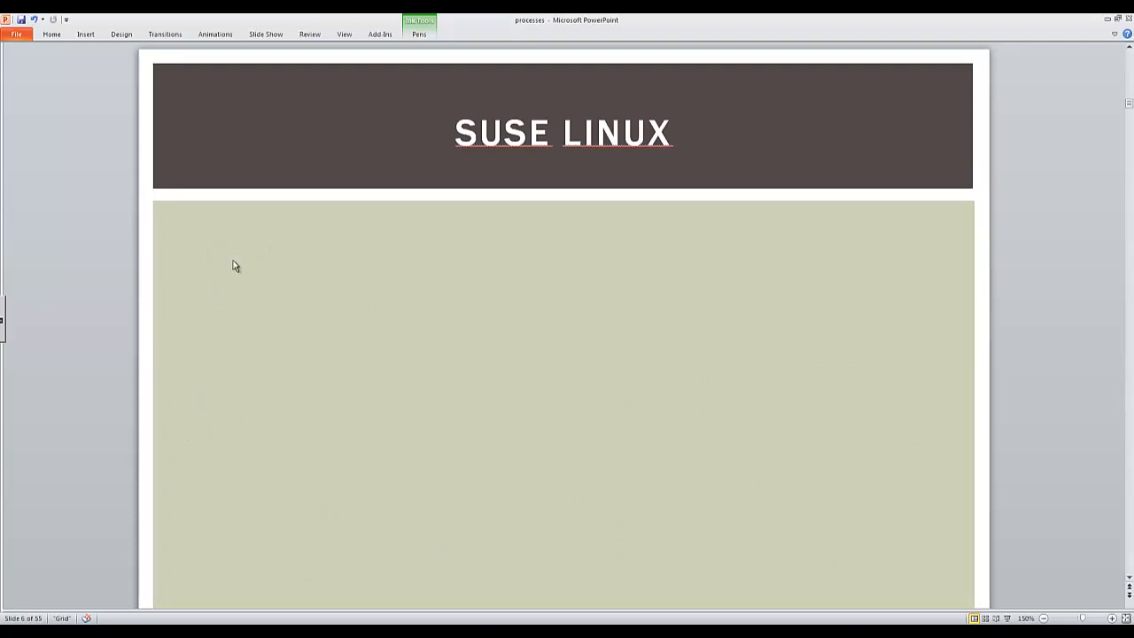
click(418, 34)
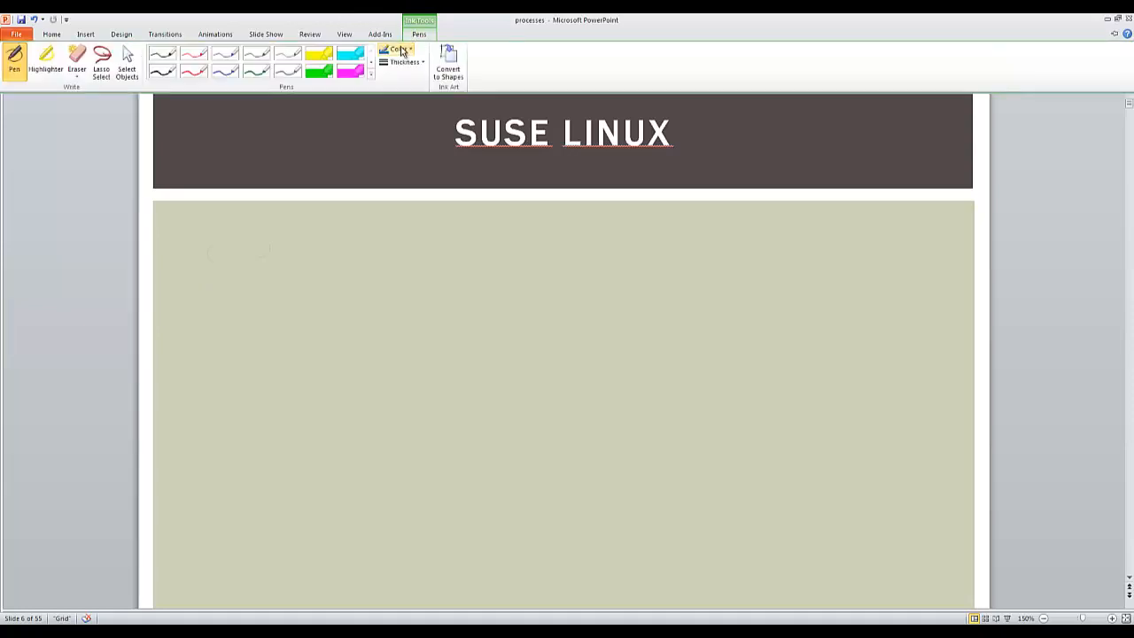
click(397, 50)
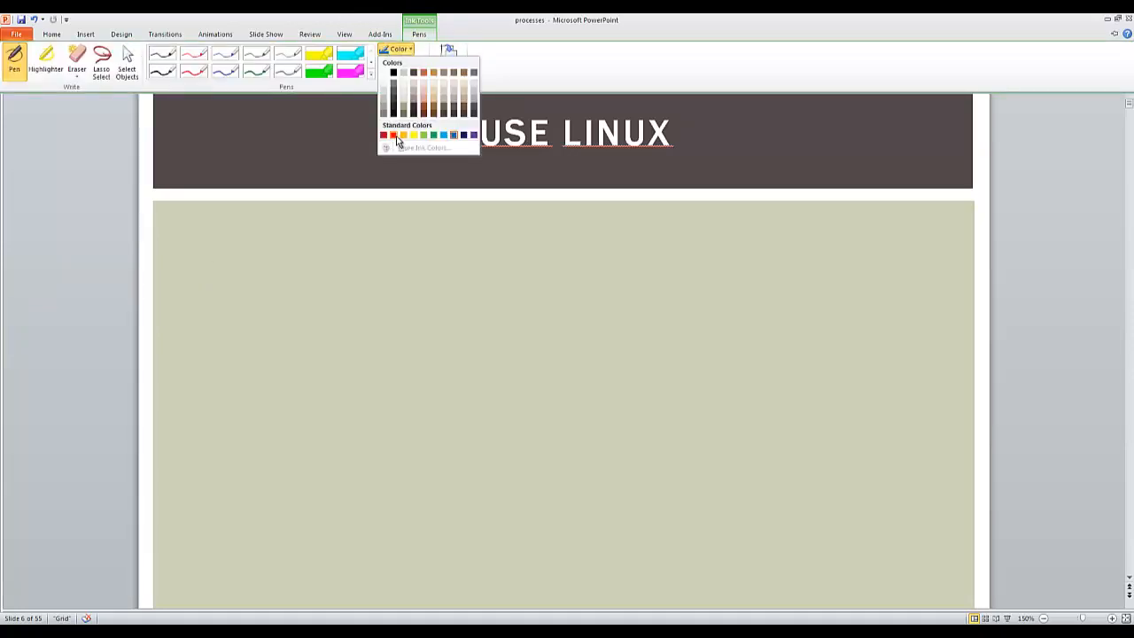
click(394, 135)
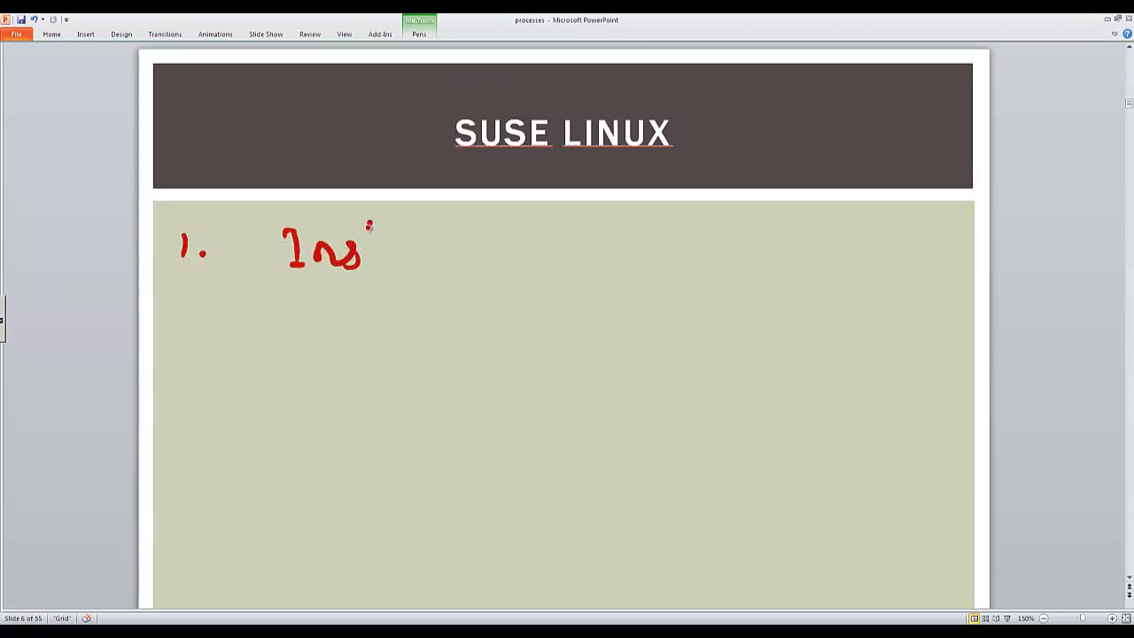
Write in red '1. Installations', '2. Hardware & Drives' and the next list number.
drag(372, 248, 505, 257)
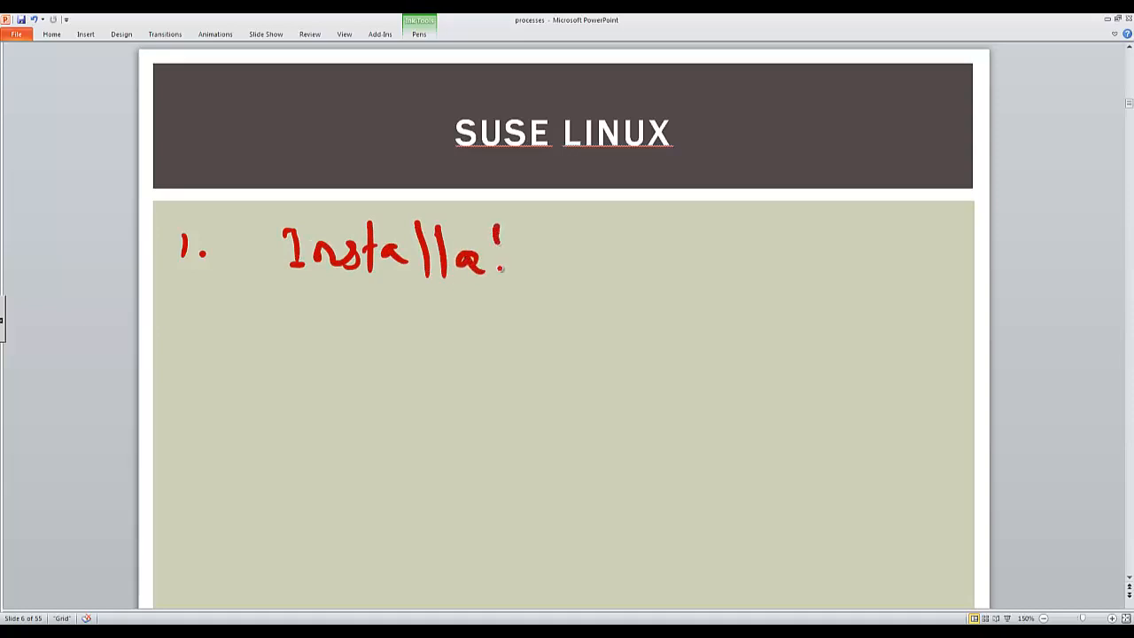
drag(511, 251, 611, 257)
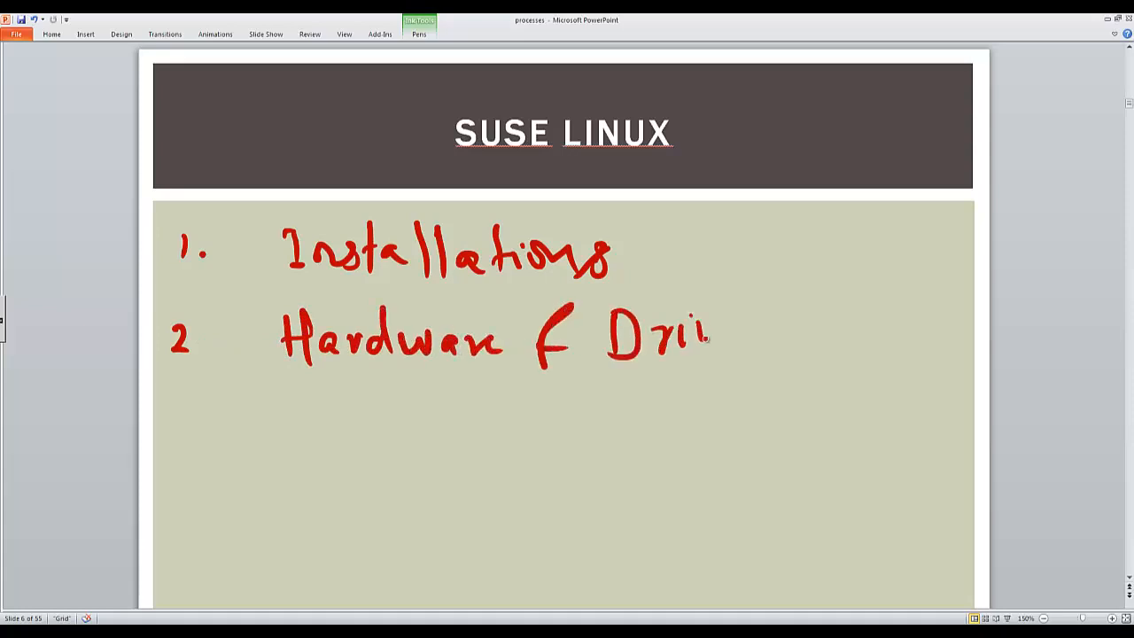
drag(709, 337, 766, 354)
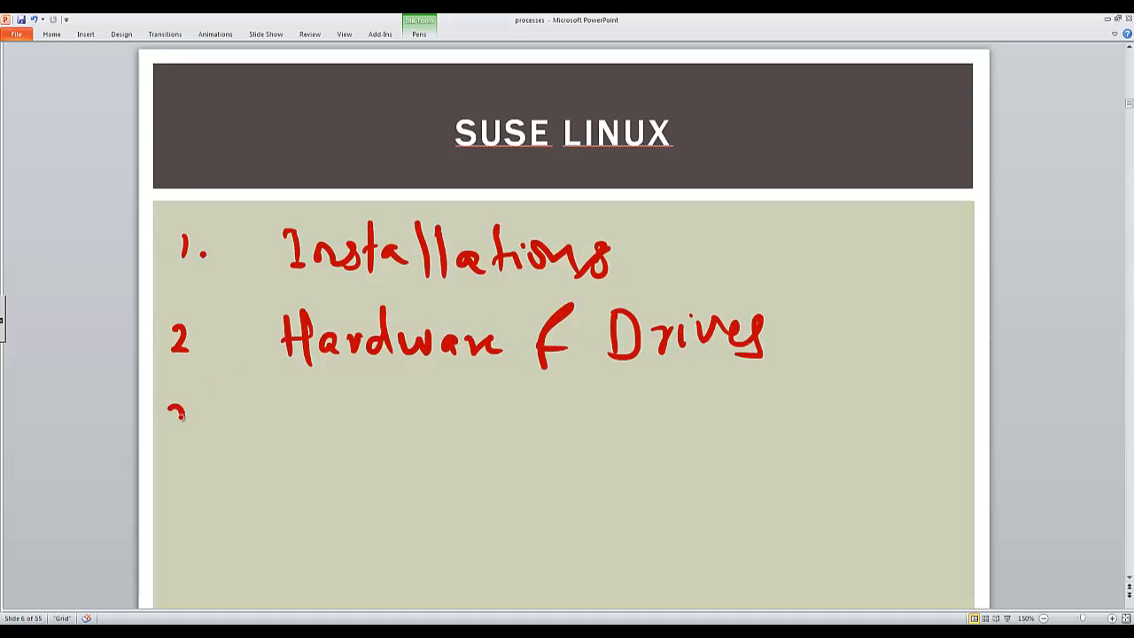
drag(178, 407, 337, 443)
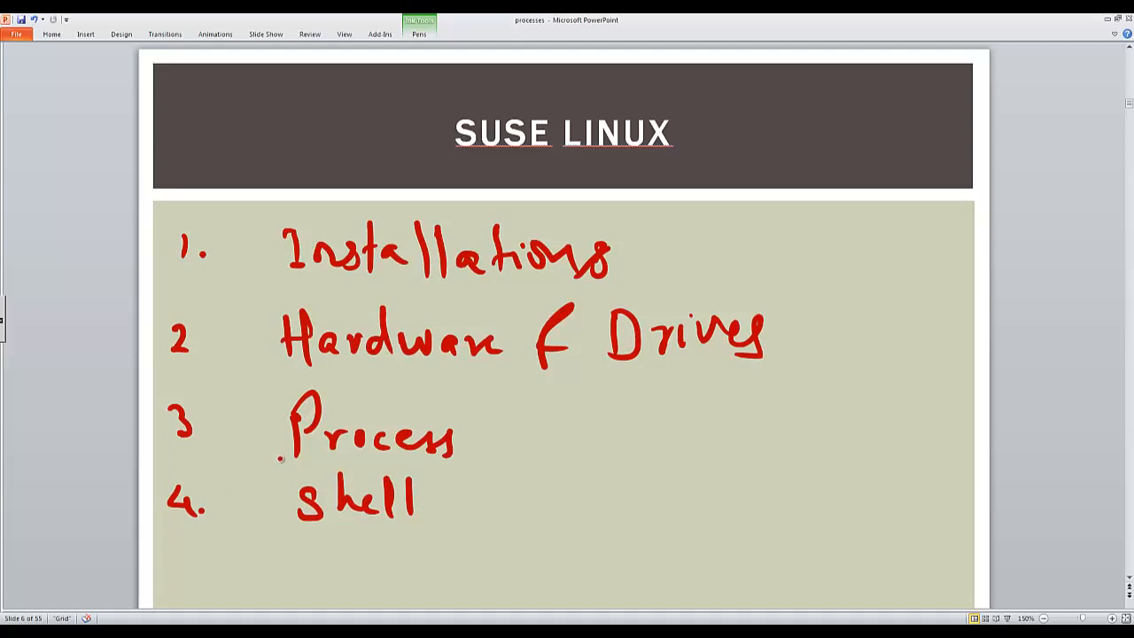
Write '5. Administration / Monitoring' and begin item 6 of the list.
drag(186, 567, 227, 581)
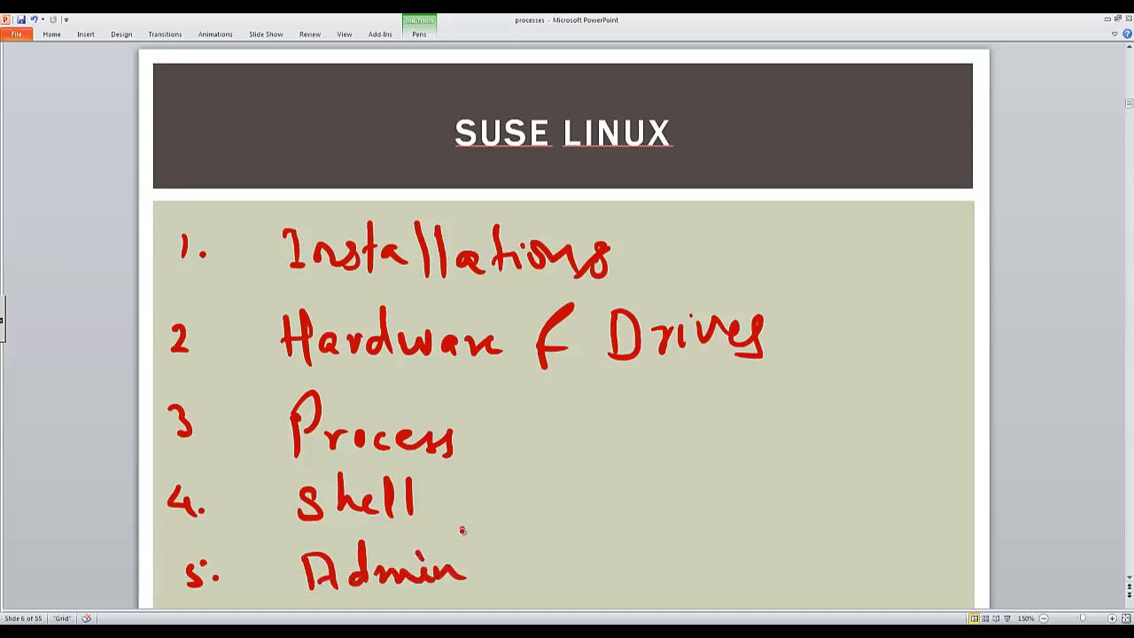
drag(469, 567, 588, 567)
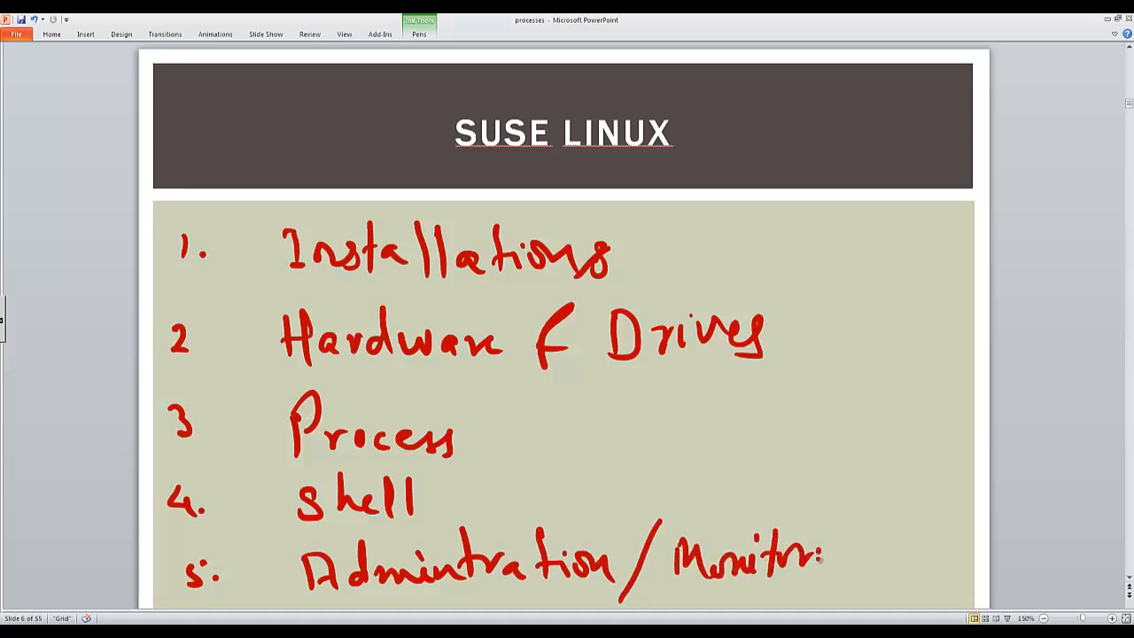
drag(806, 563, 850, 581)
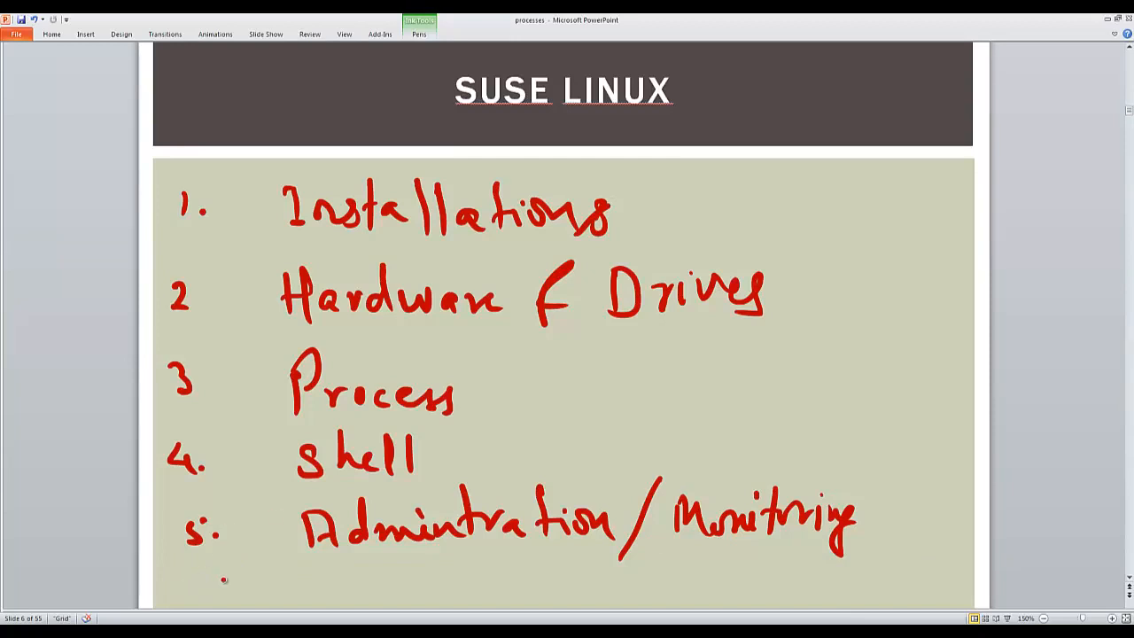
drag(186, 593, 209, 575)
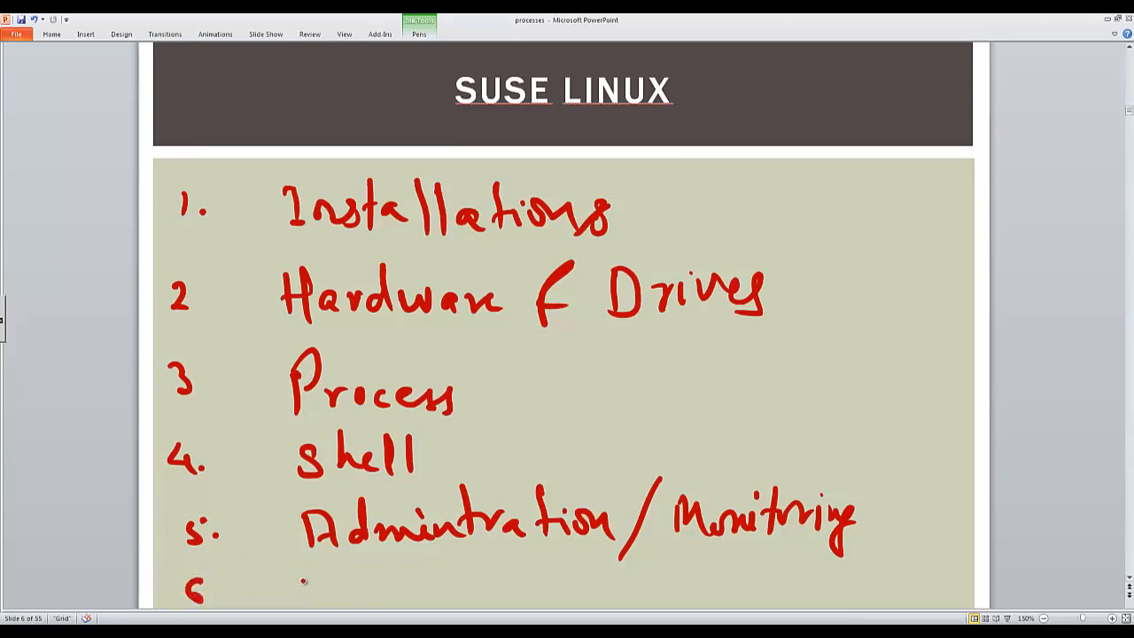
drag(305, 581, 399, 581)
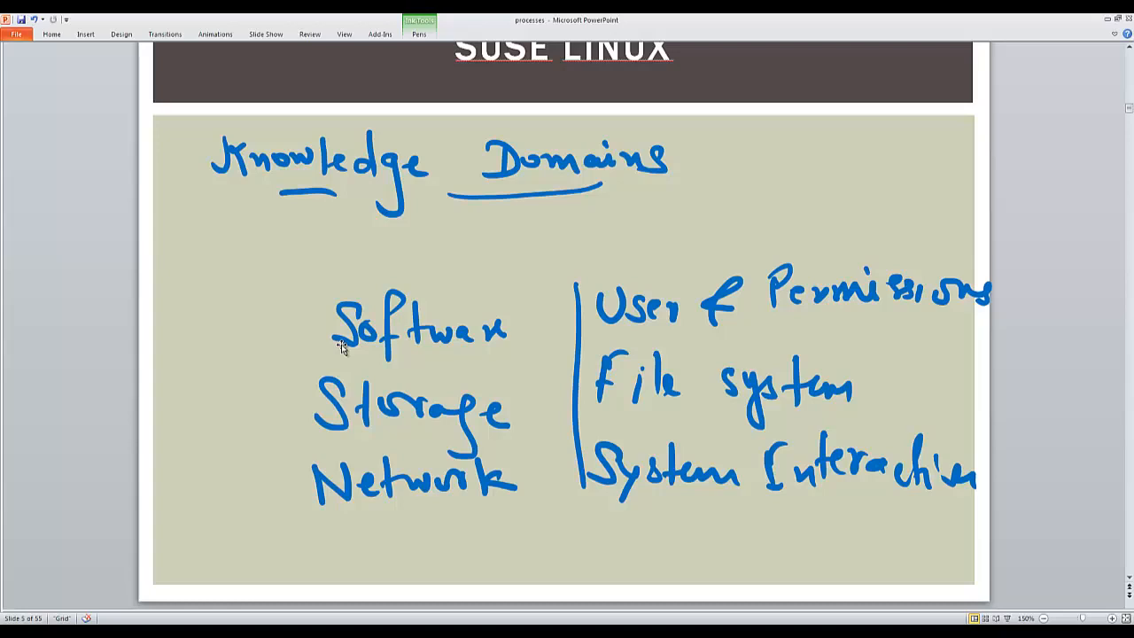
mouse_move(343, 346)
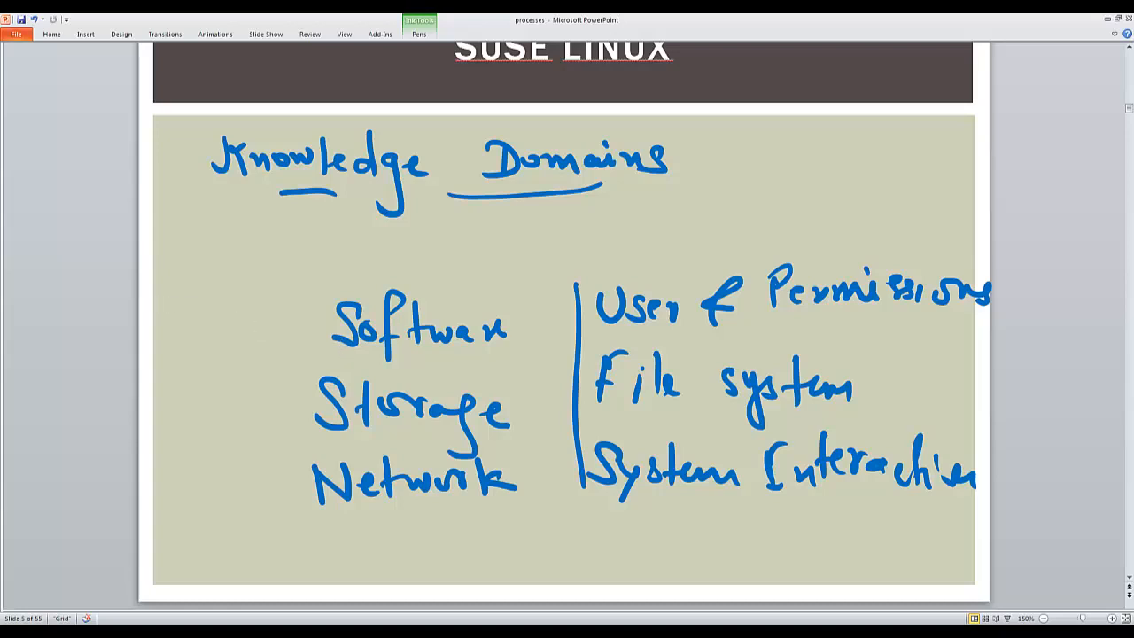